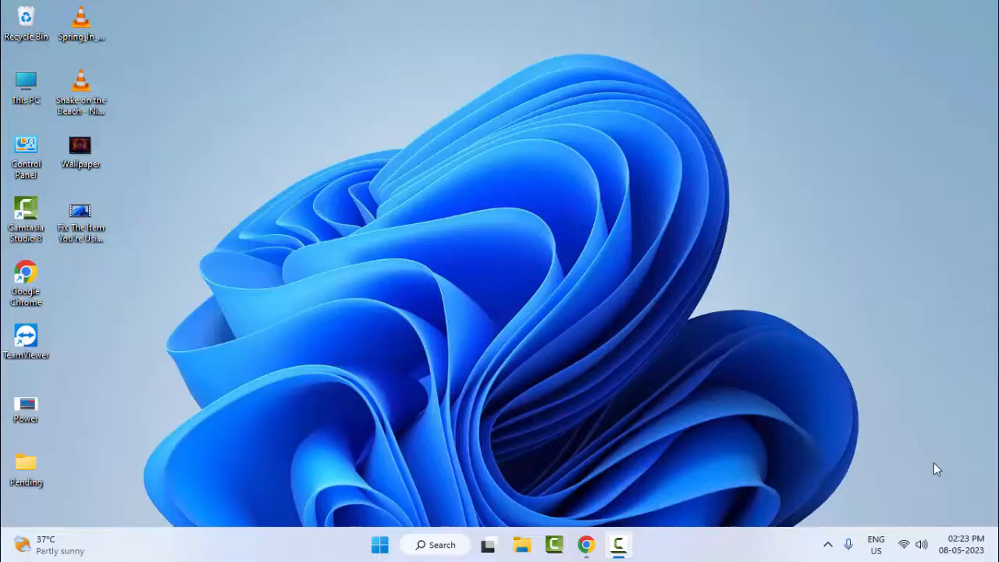
pyautogui.moveTo(926, 460)
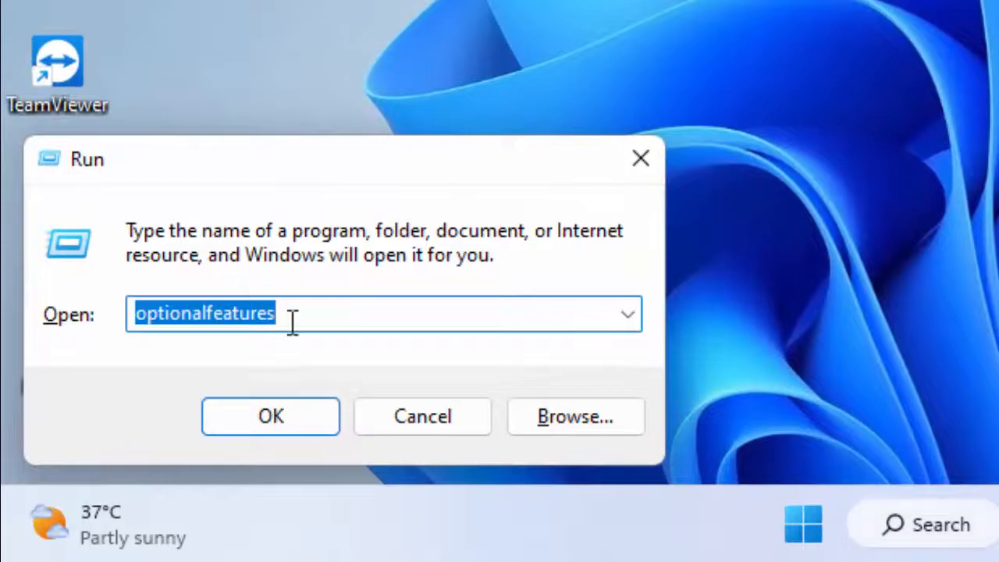
# Enter %temp% in the Run dialog as the folder to open.
pyautogui.write('%')
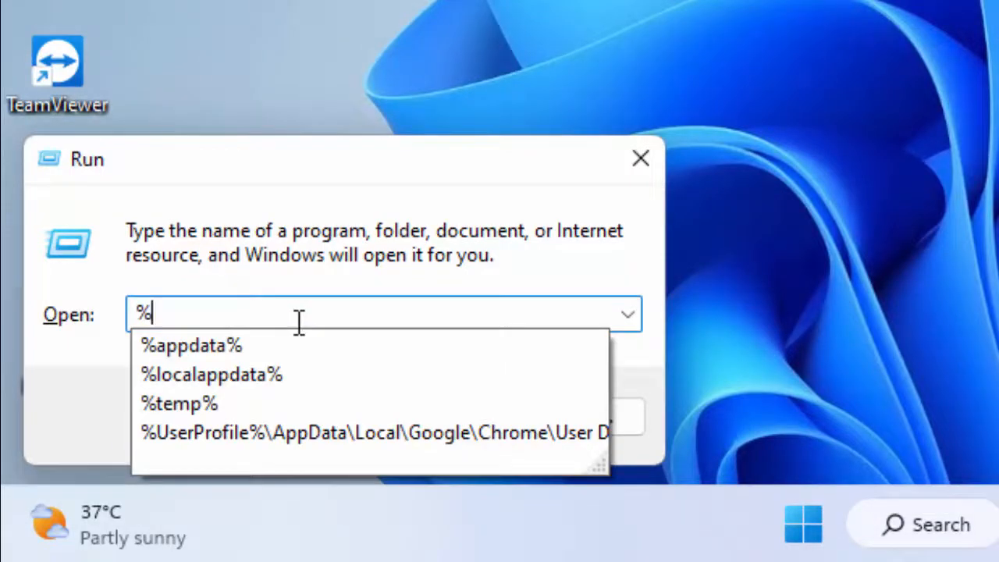
pyautogui.click(178, 402)
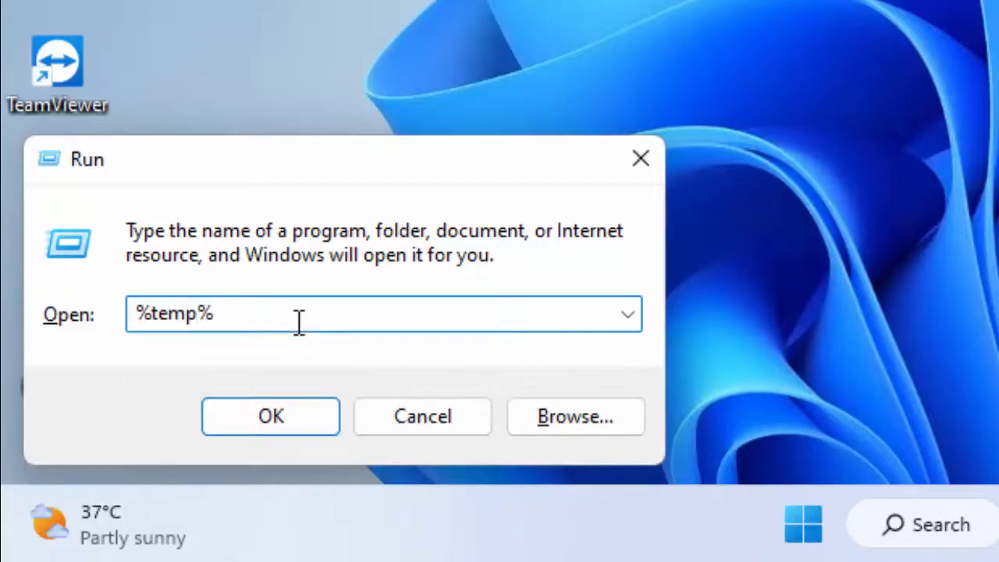
# Delete all 76 items in the user Temp folder, skipping the in-use CamRec1 folder.
pyautogui.click(270, 415)
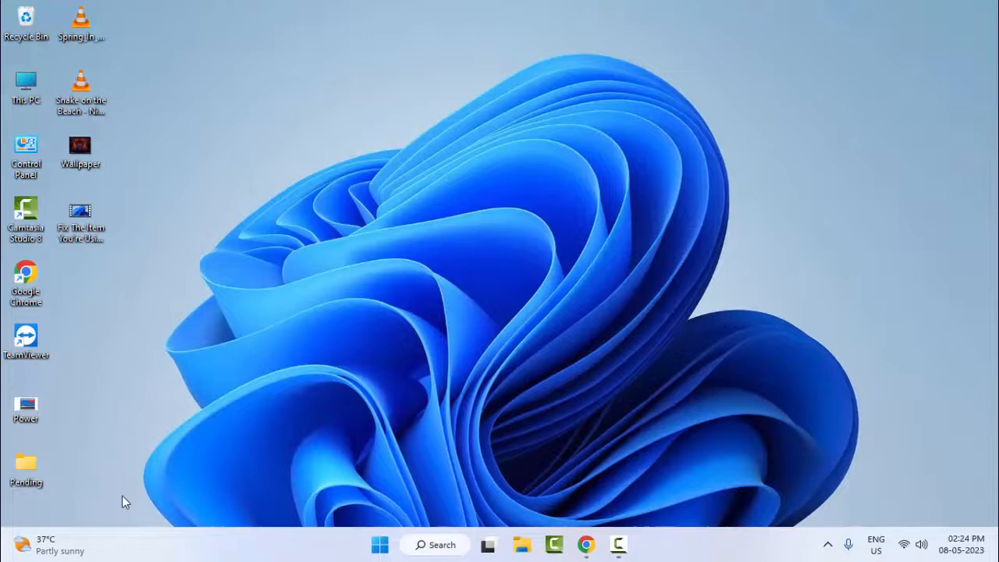
pyautogui.click(521, 543)
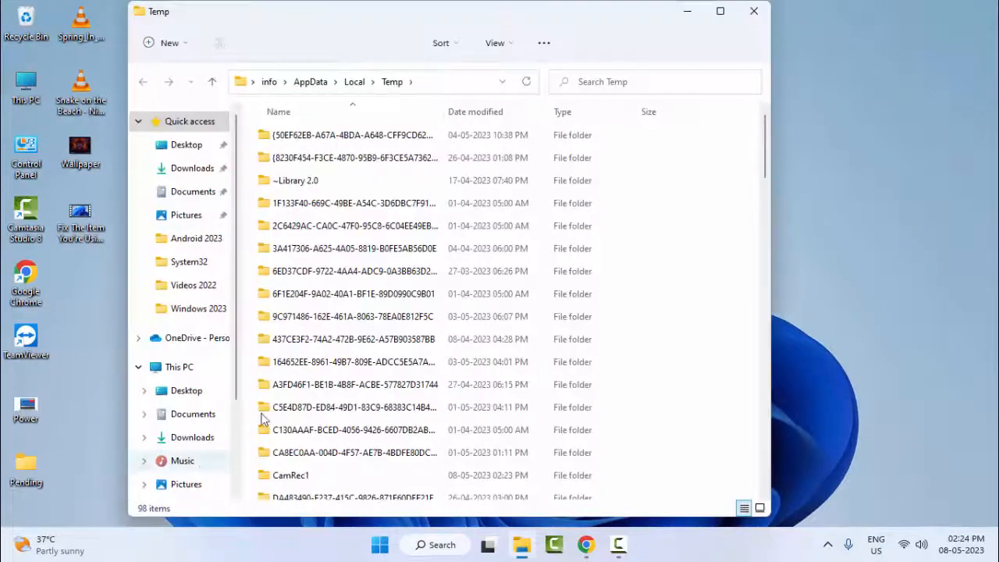
pyautogui.press('ctrl+a')
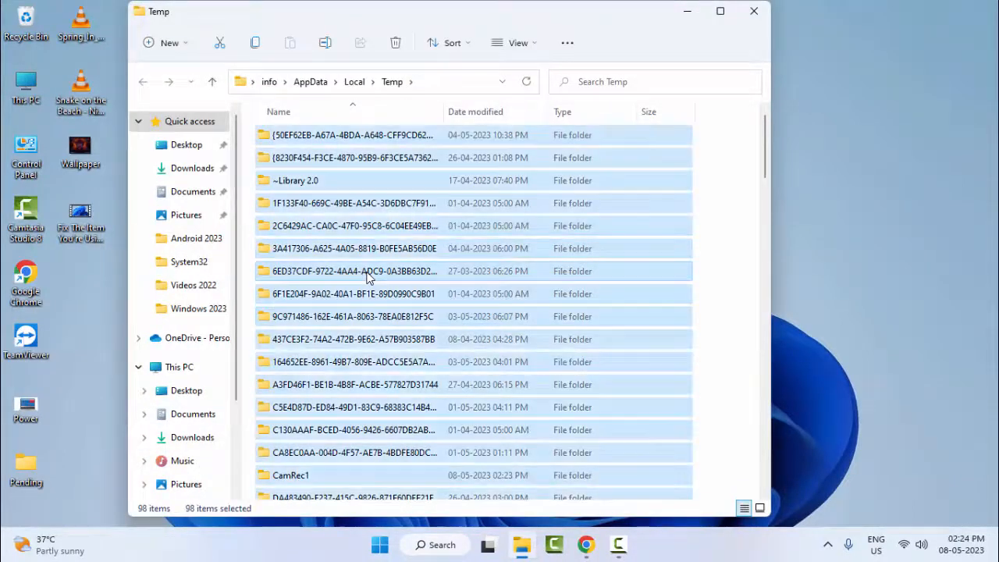
pyautogui.moveTo(368, 214)
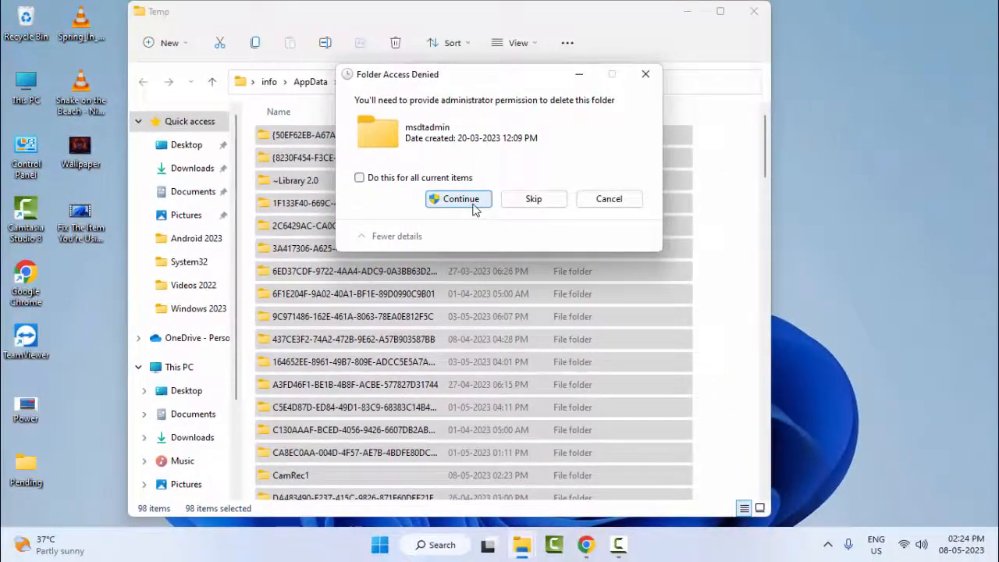
pyautogui.click(459, 198)
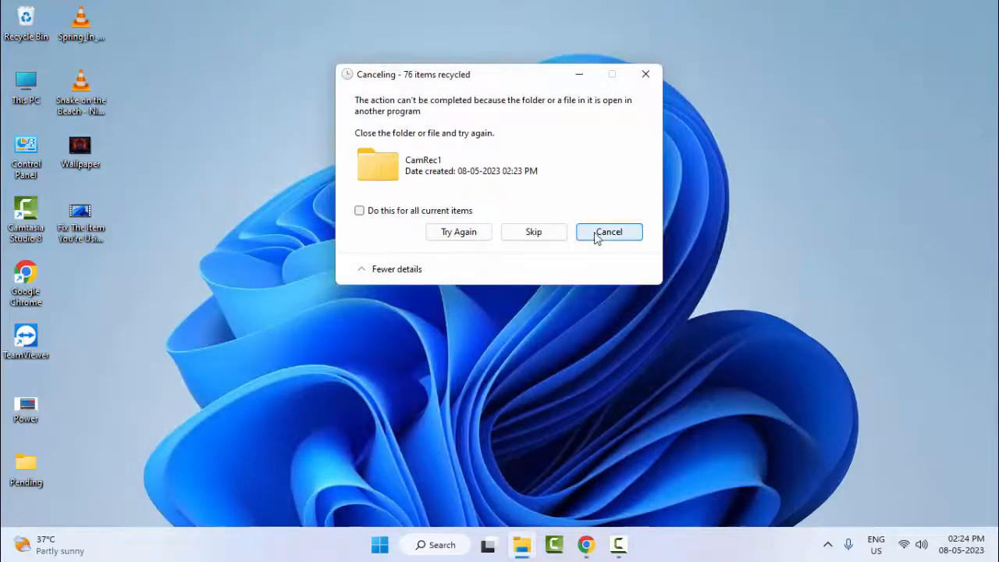
pyautogui.click(609, 231)
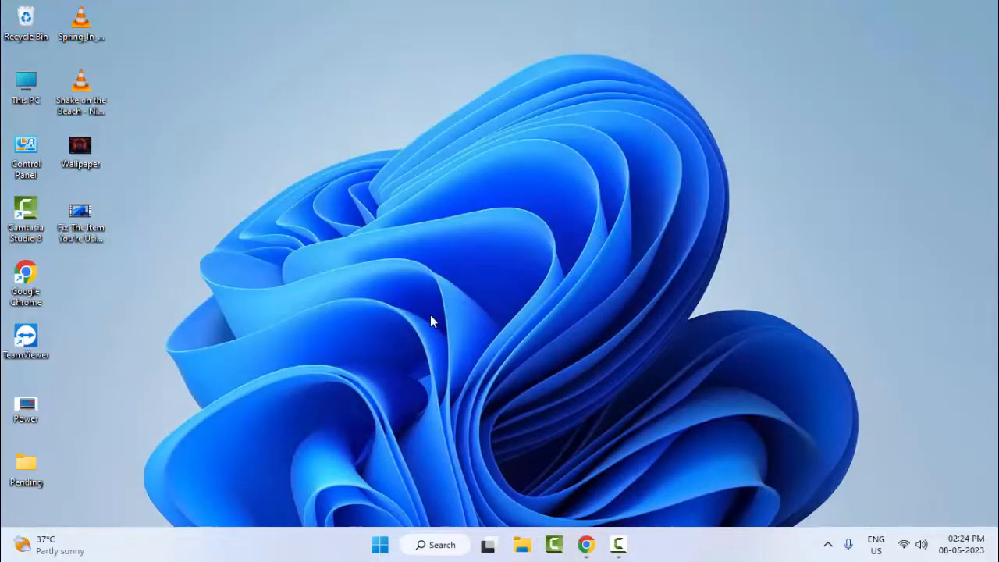
# Run 'temp' and delete everything in C:\Windows\Temp except the two in-use files.
pyautogui.write('%temp%')
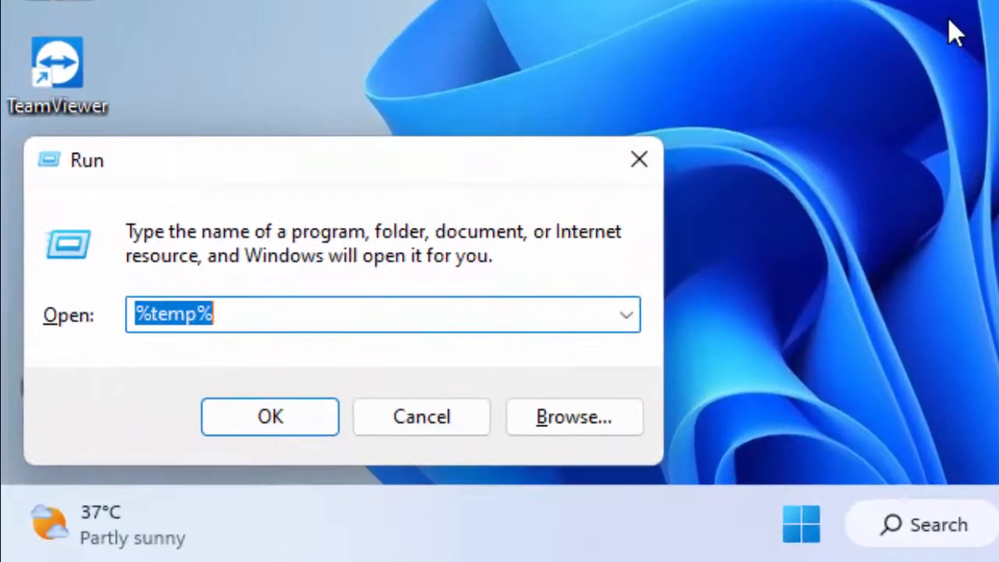
pyautogui.write('temp')
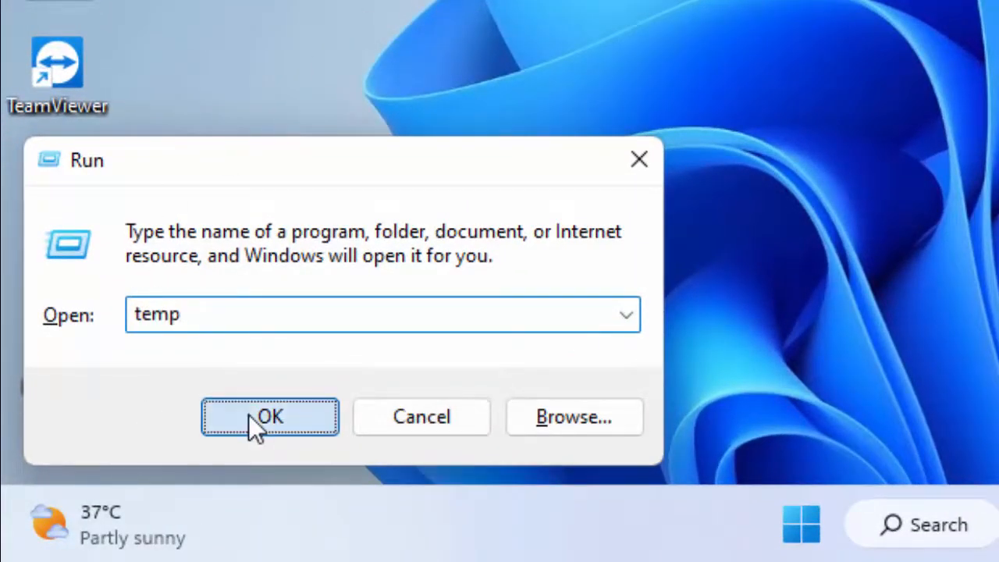
pyautogui.click(269, 415)
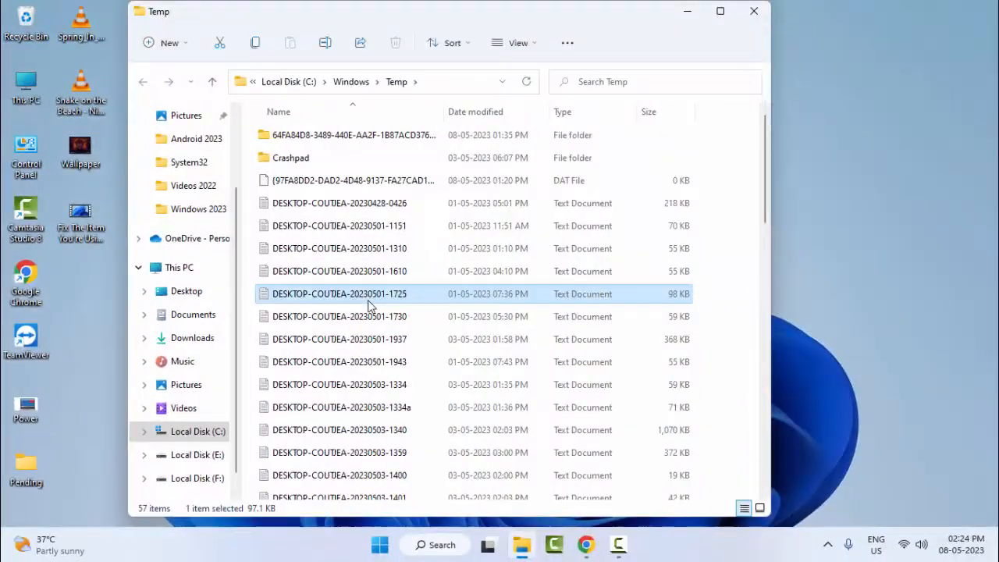
pyautogui.rightClick(351, 181)
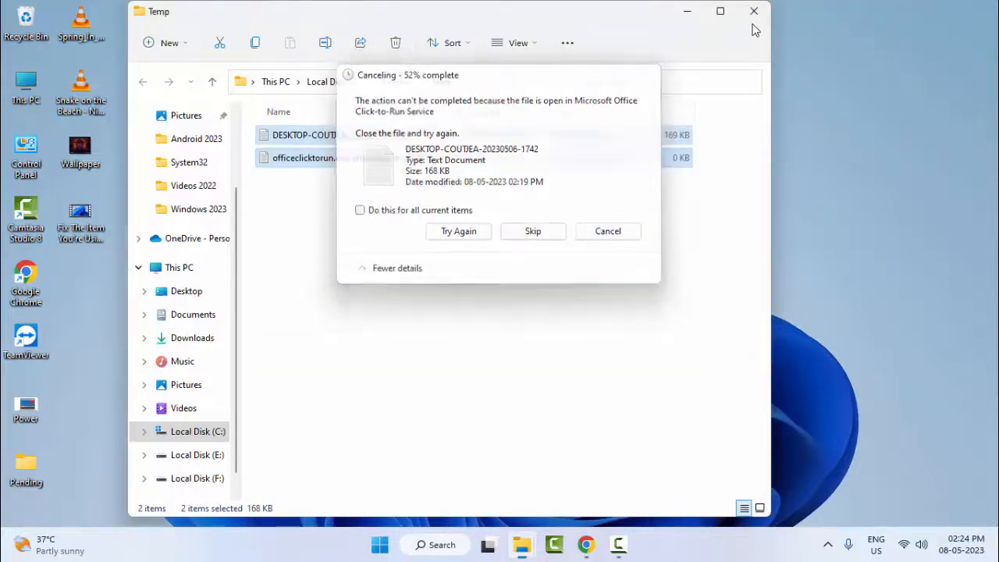
pyautogui.click(607, 231)
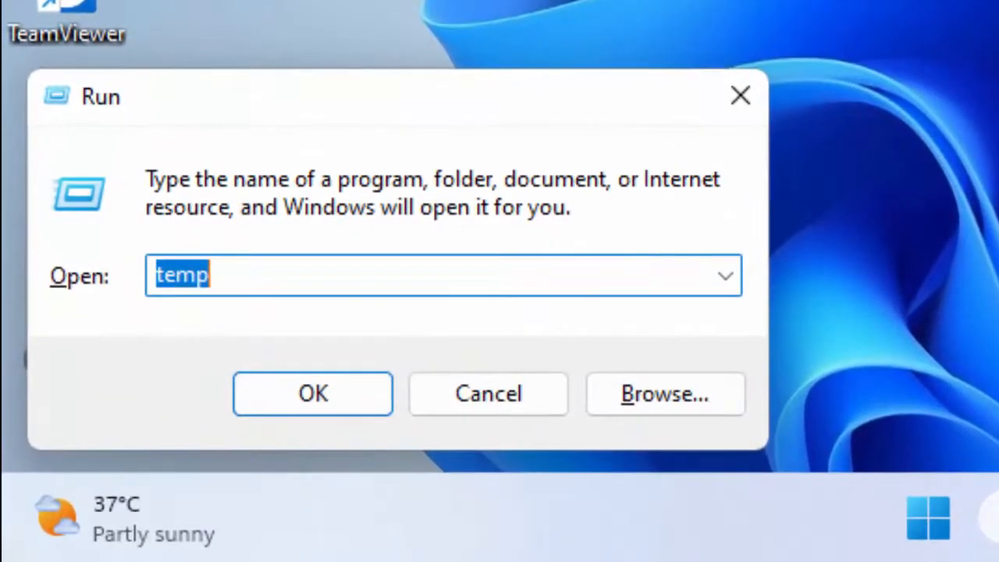
# Run 'prefetch', grant access and empty the Prefetch folder, skipping the one in-use file.
pyautogui.write('pret')
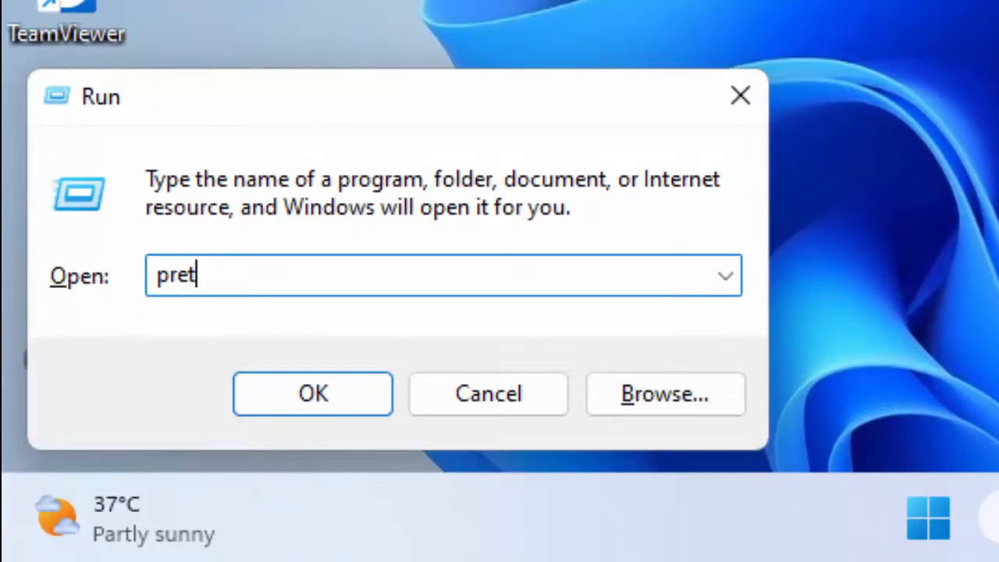
pyautogui.write('efc')
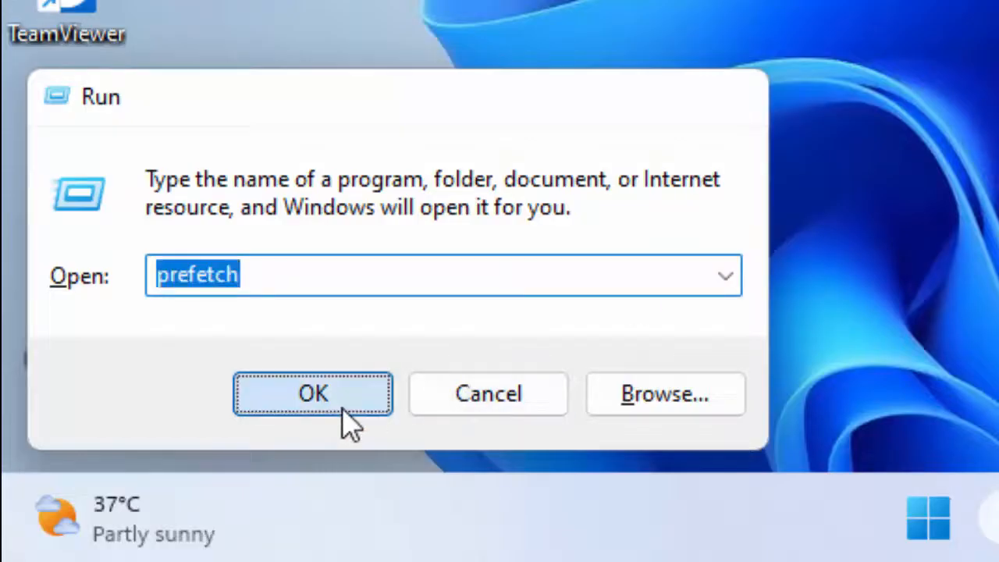
pyautogui.click(313, 393)
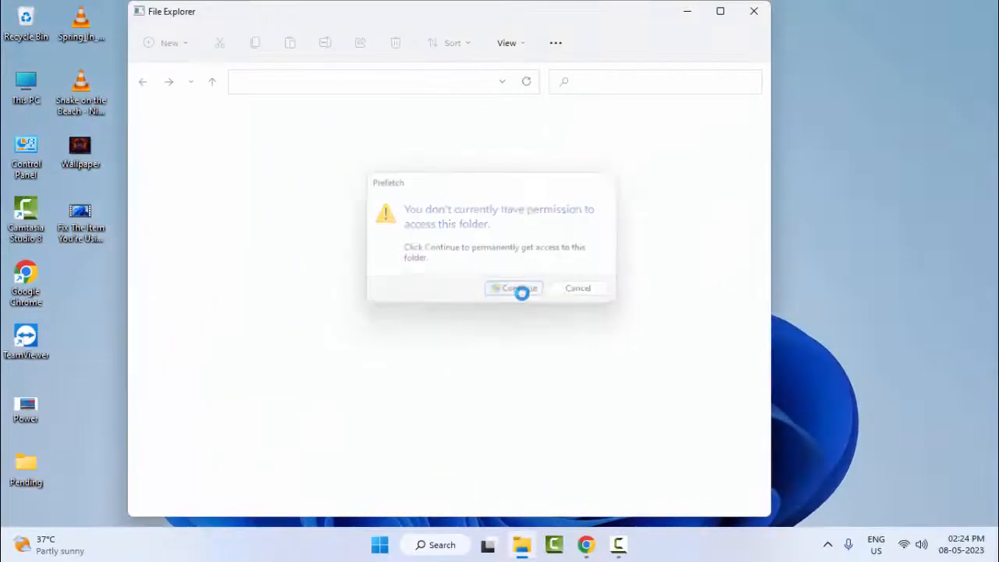
pyautogui.click(513, 287)
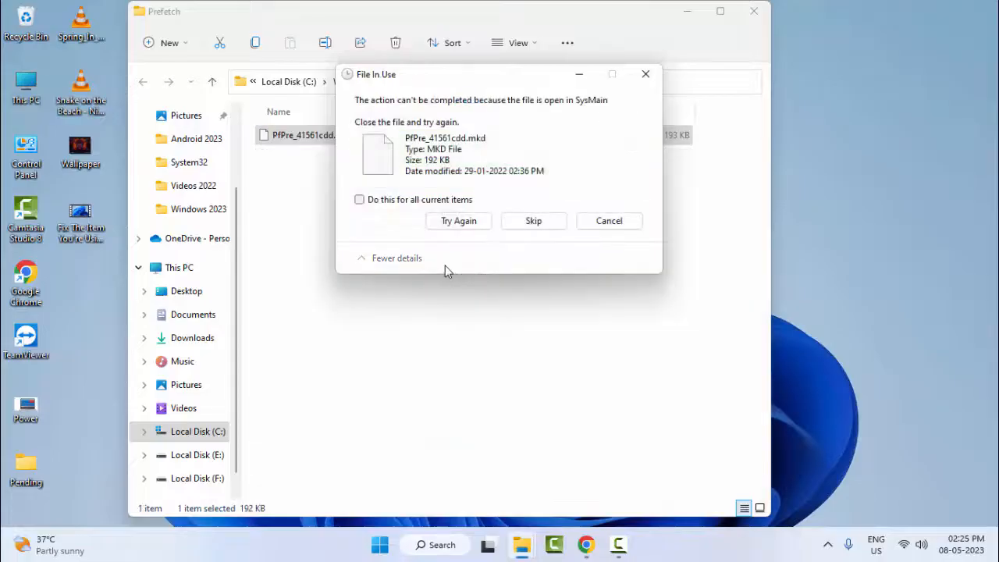
pyautogui.click(608, 220)
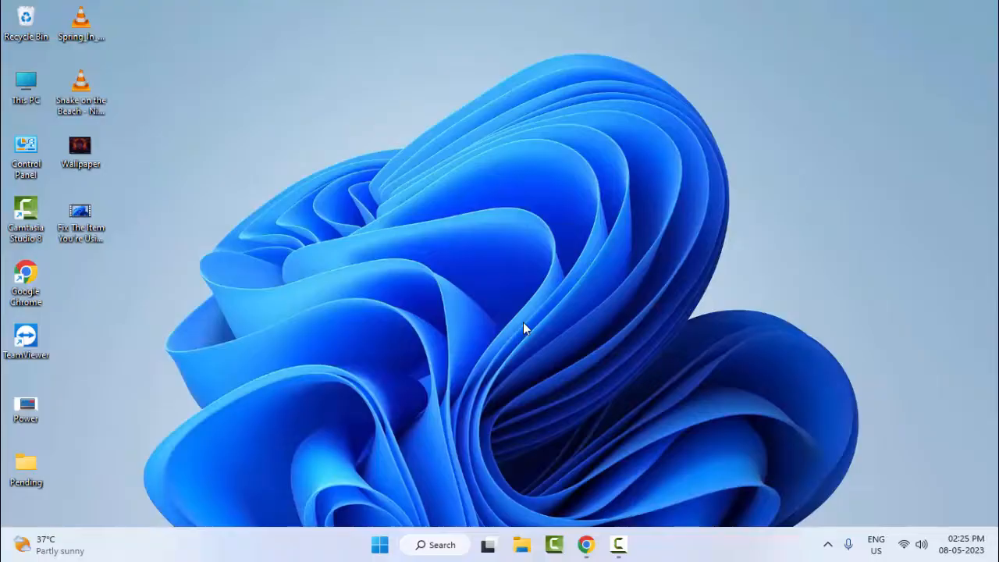
pyautogui.moveTo(362, 559)
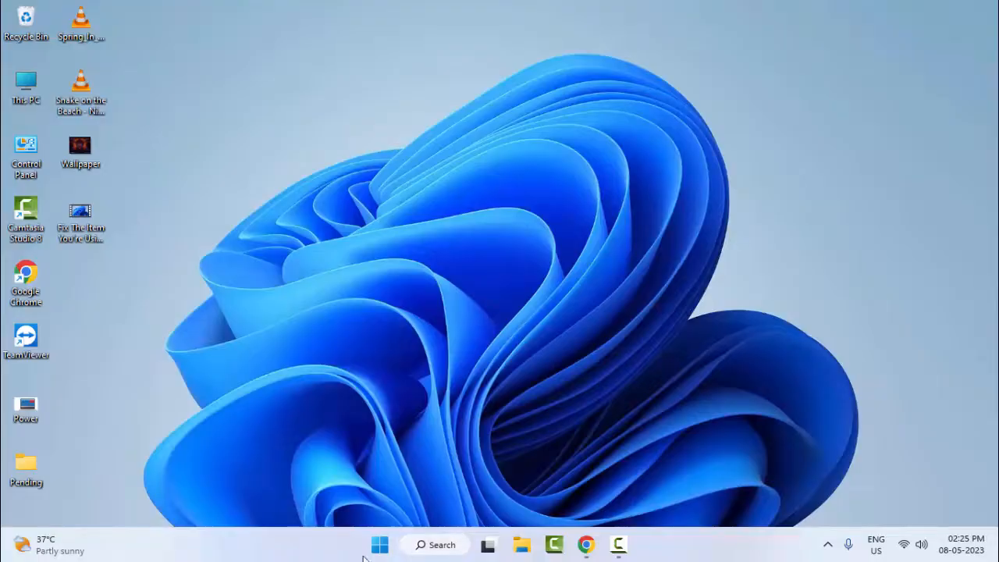
# Search Start for 'command prompt' and launch it as administrator.
pyautogui.click(379, 543)
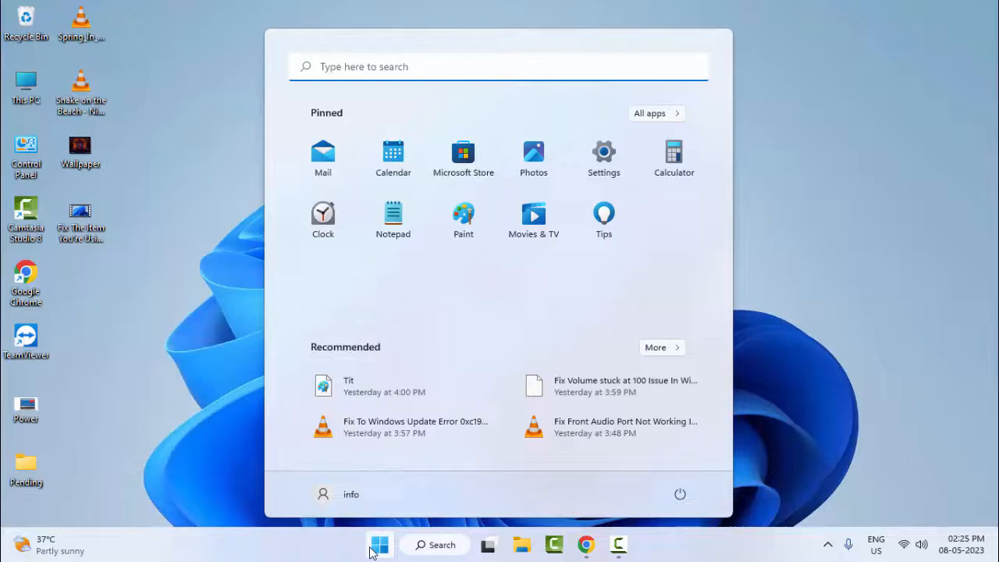
pyautogui.write('command prompt')
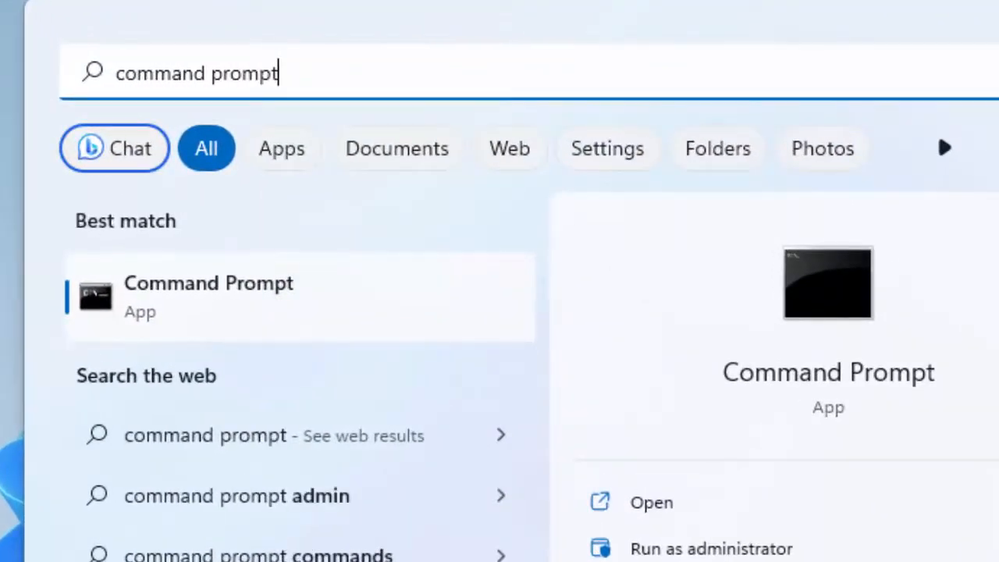
pyautogui.moveTo(203, 315)
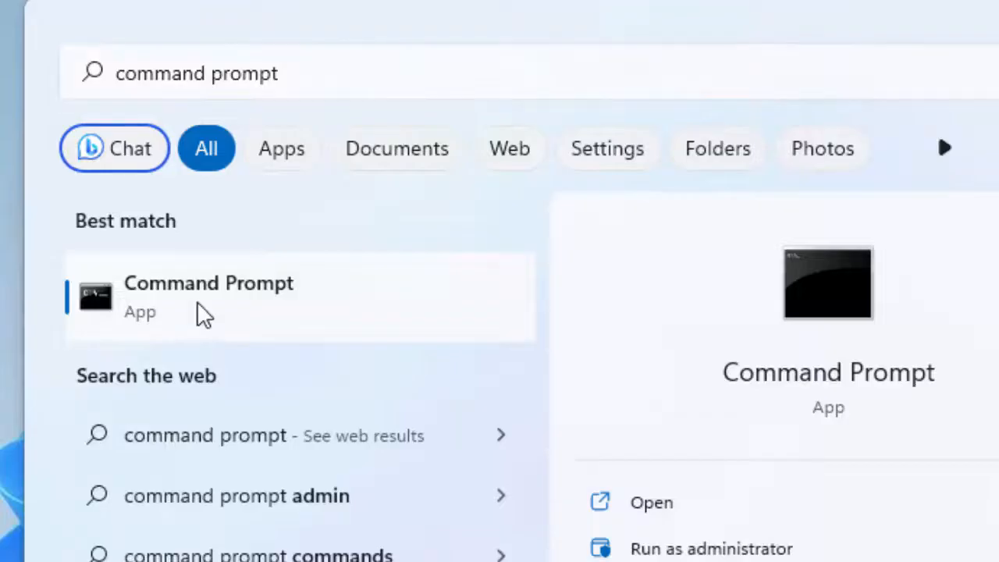
pyautogui.rightClick(209, 297)
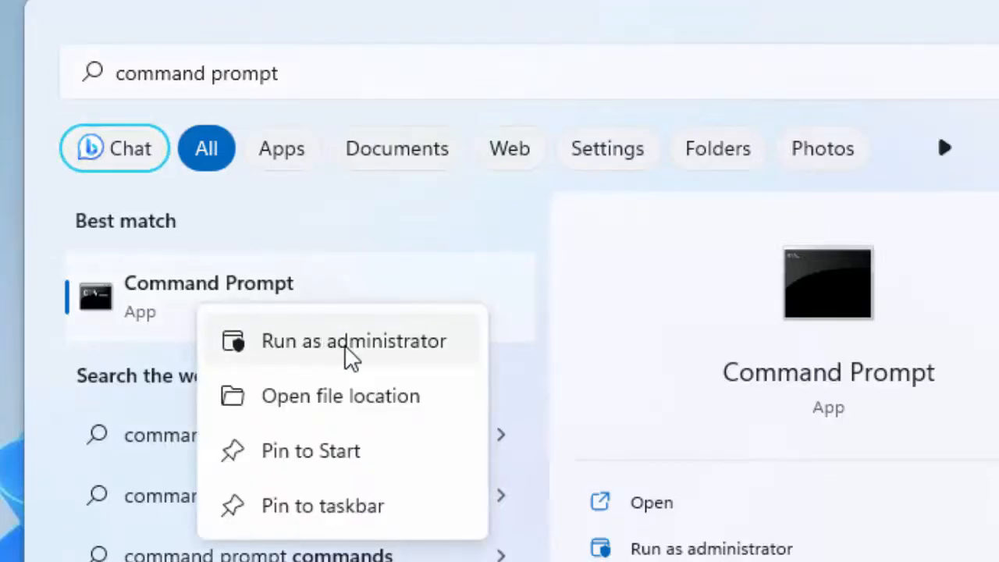
pyautogui.click(352, 340)
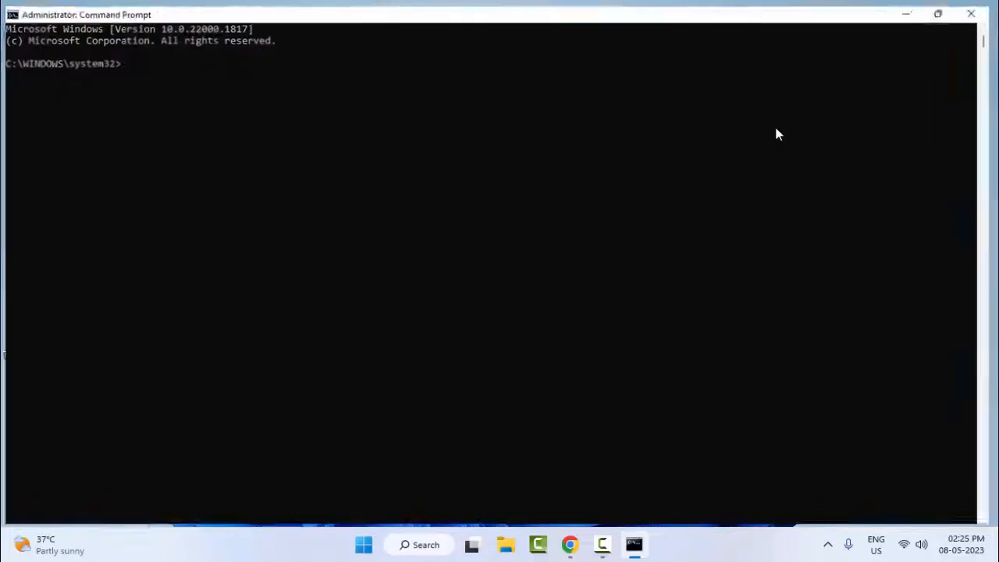
# Run 'ipconfig /release' and begin the next ipconfig command.
pyautogui.write('ip')
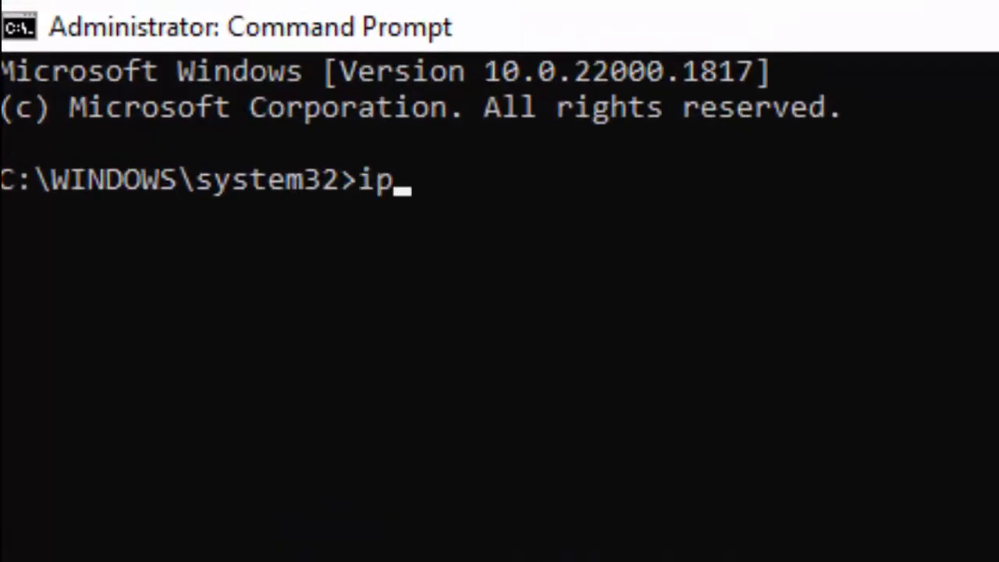
pyautogui.write('config /')
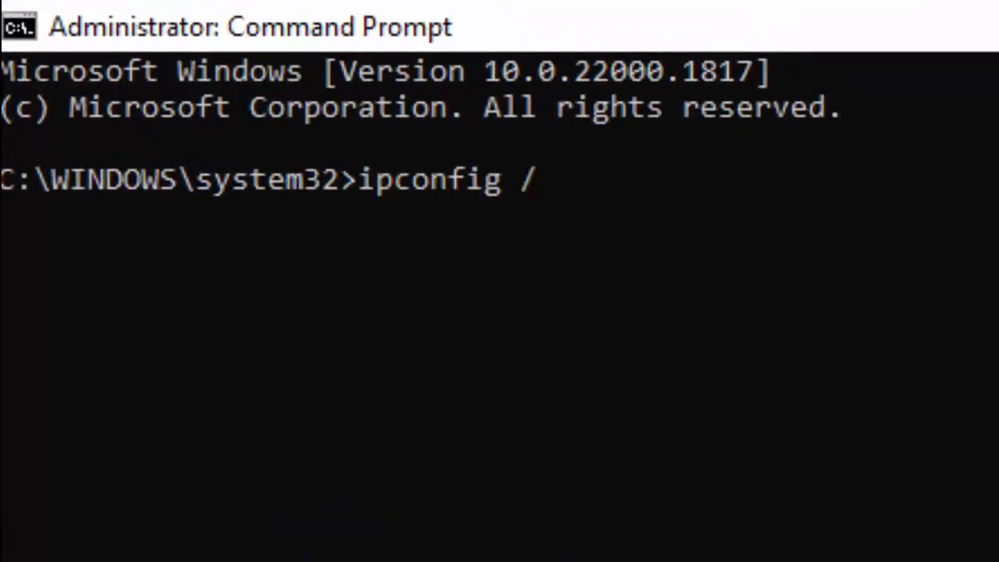
pyautogui.write('release')
pyautogui.write('i')
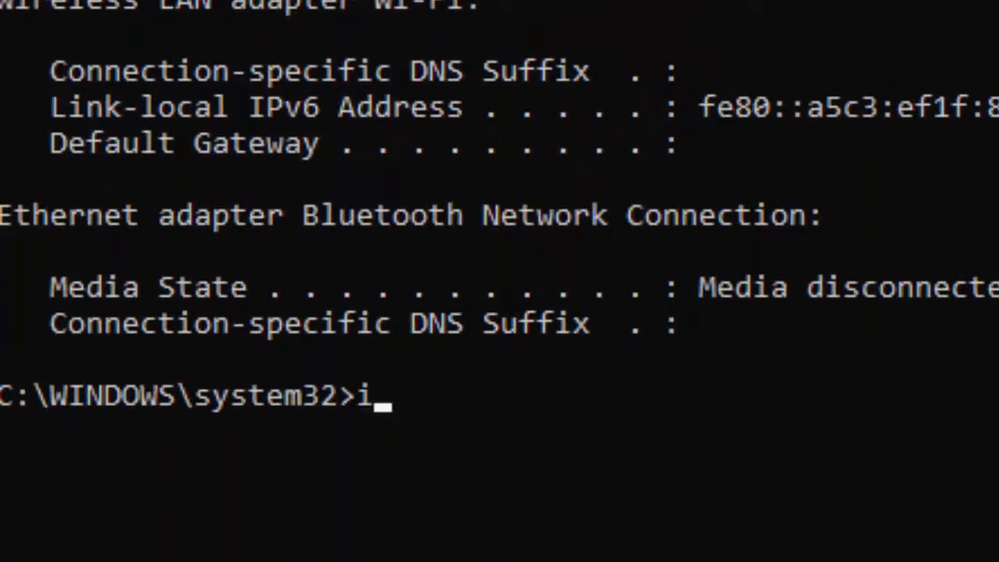
pyautogui.write('pconfig /')
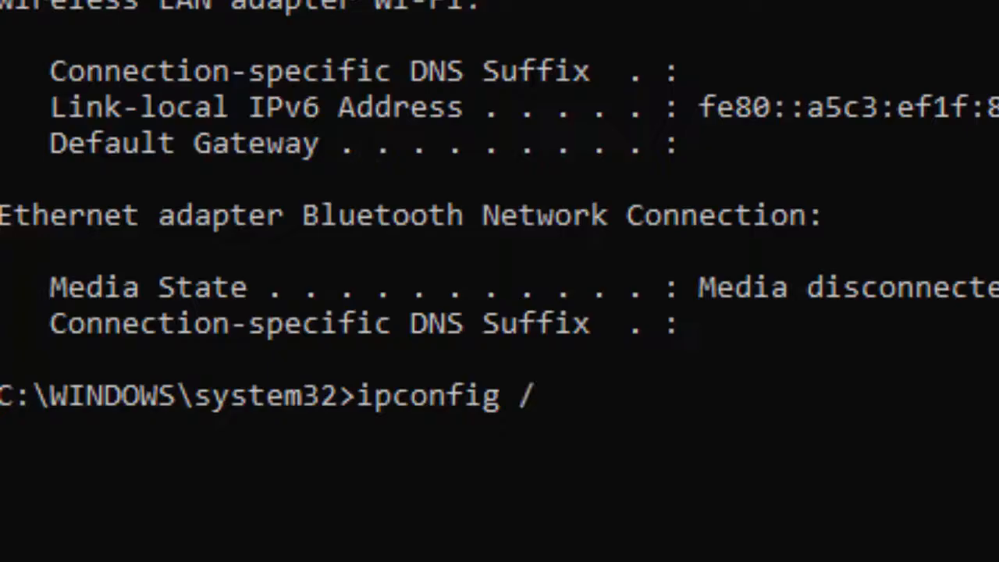
# Run 'ipconfig /flushdns' and 'ipconfig /renew', then close the admin window.
pyautogui.write('flushdns')
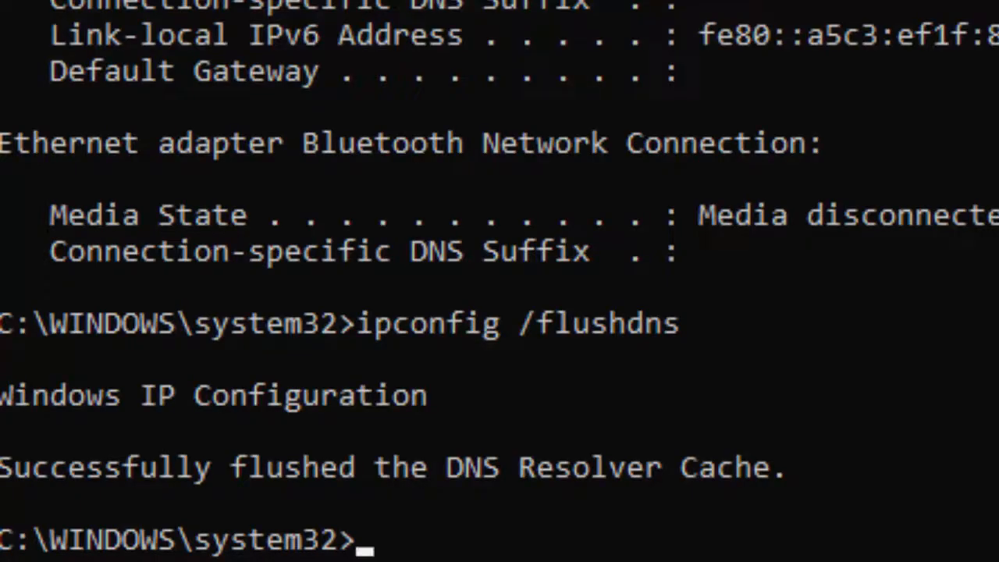
pyautogui.write('ipconfig /')
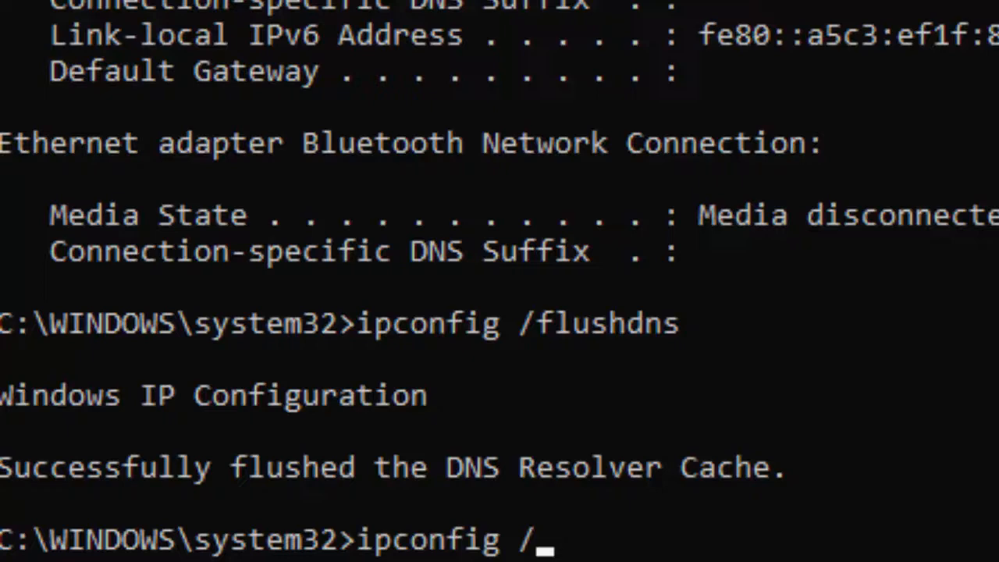
pyautogui.write('renew')
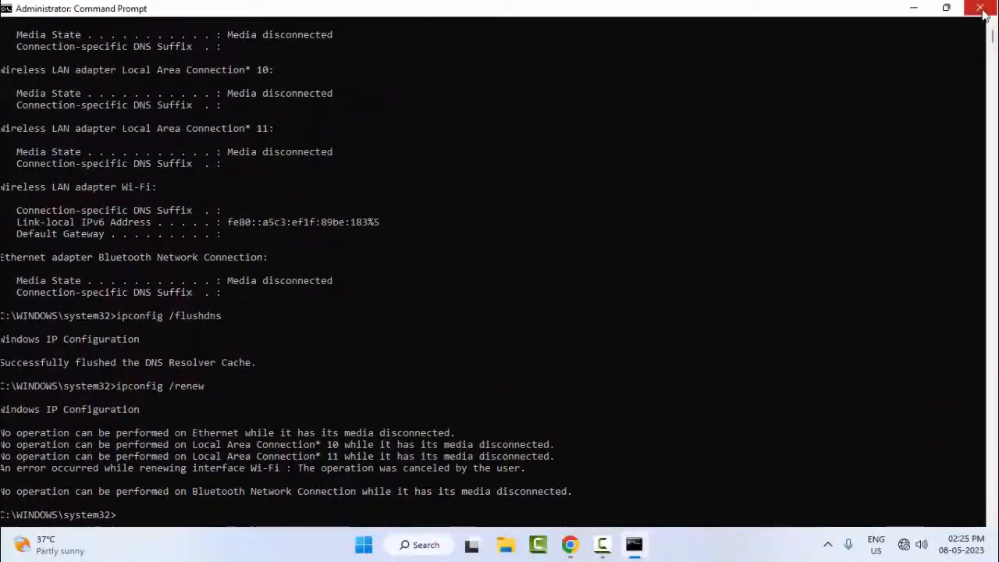
pyautogui.click(981, 9)
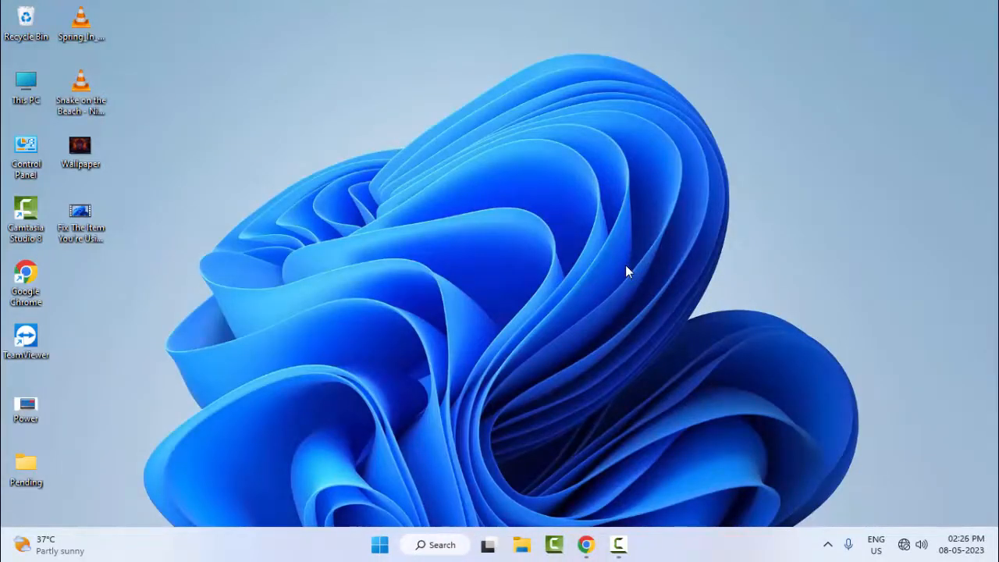
pyautogui.moveTo(471, 331)
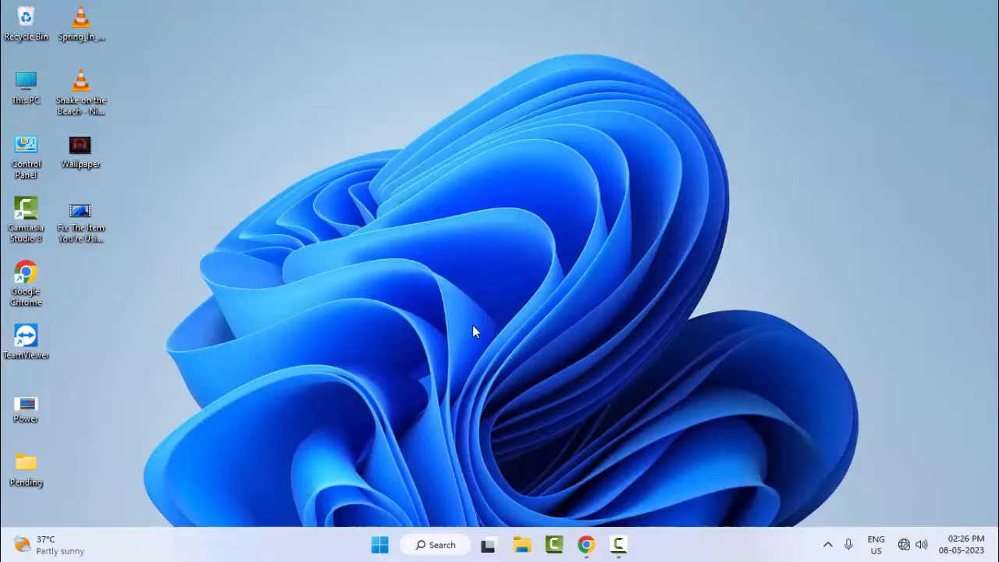